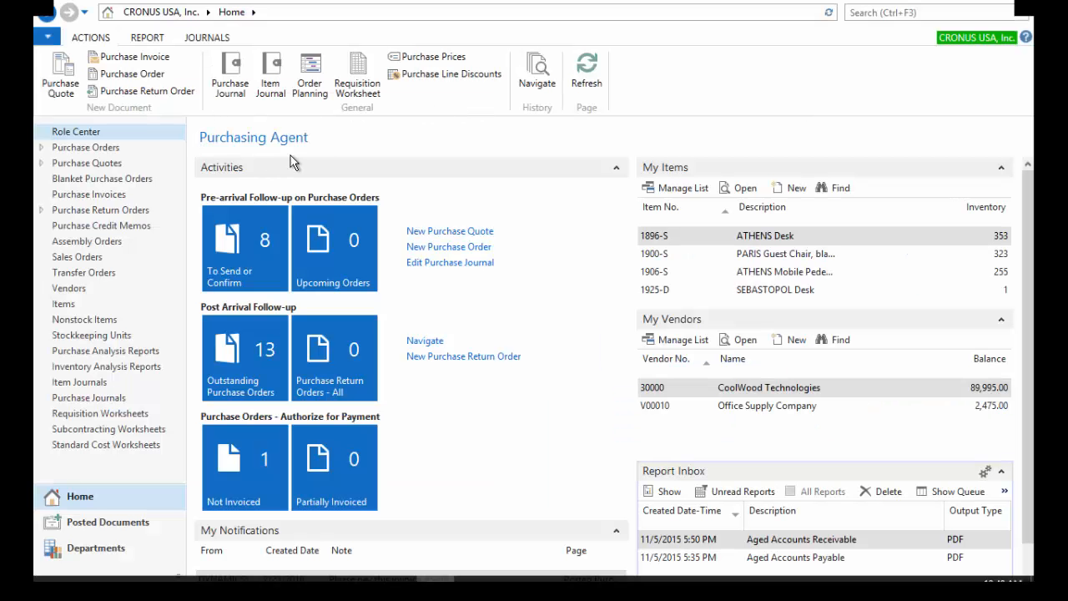
mouse_move(482, 130)
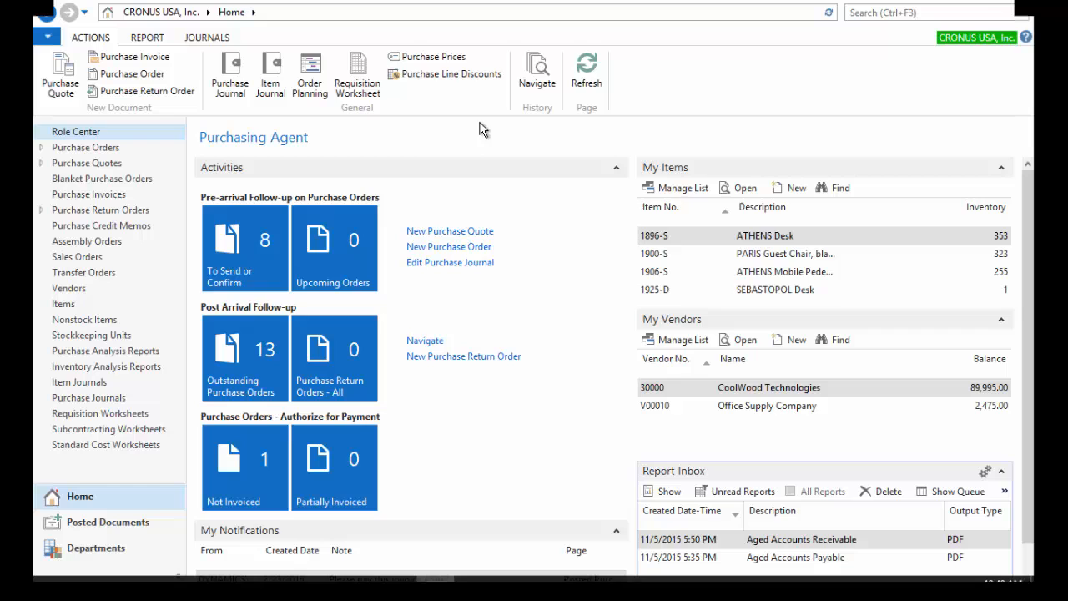
mouse_move(391, 143)
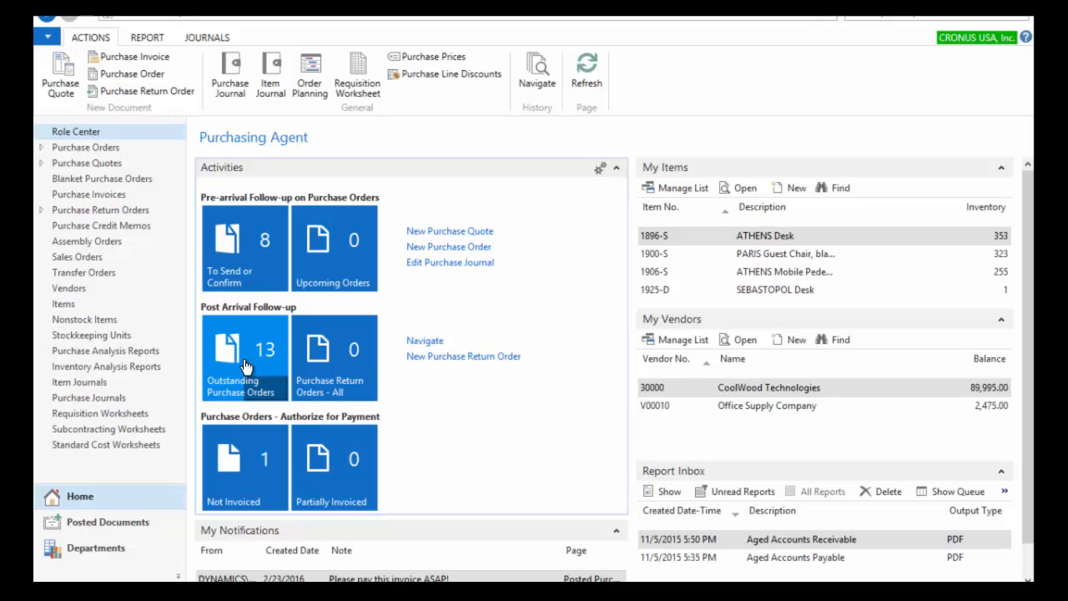
Step: Select order 106059 for CoolWood Technologies in the Outstanding Purchase Orders list
click(244, 359)
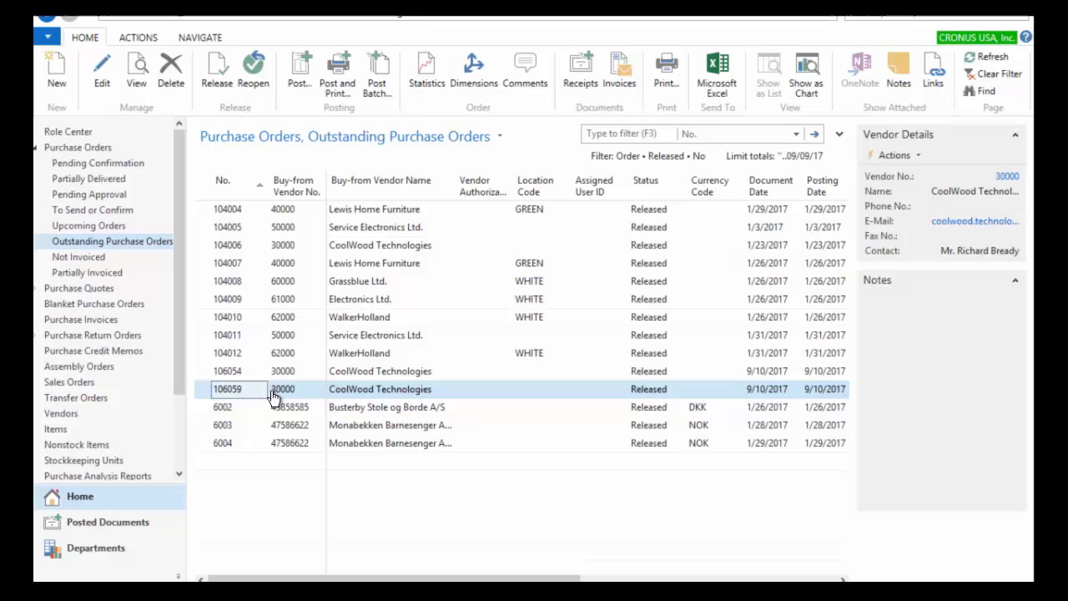
click(282, 389)
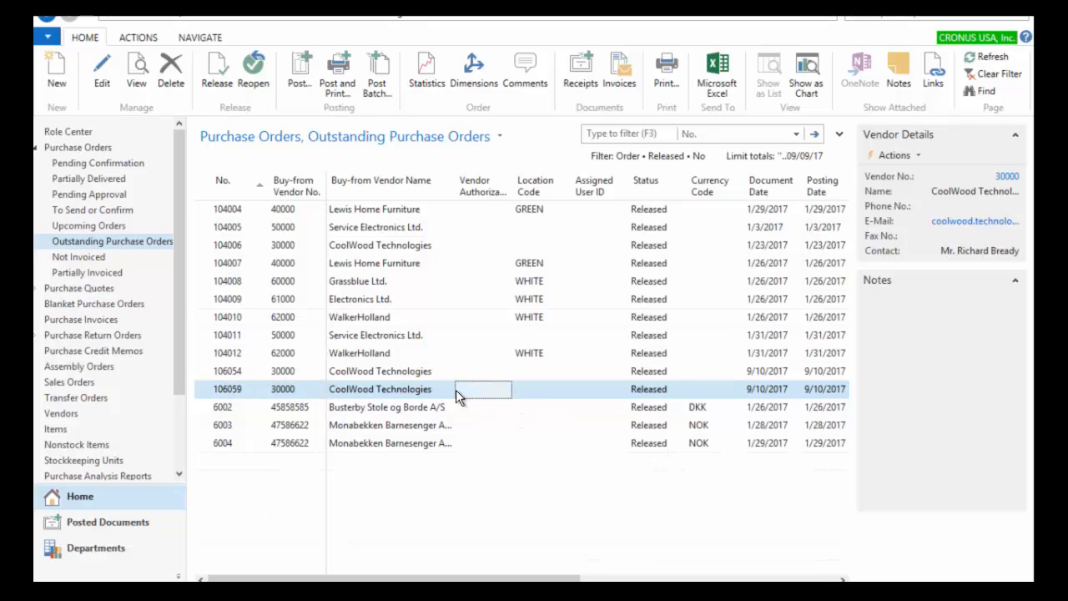
Step: Bring up purchase order 106059 with its single line for item 1925-D
double_click(381, 389)
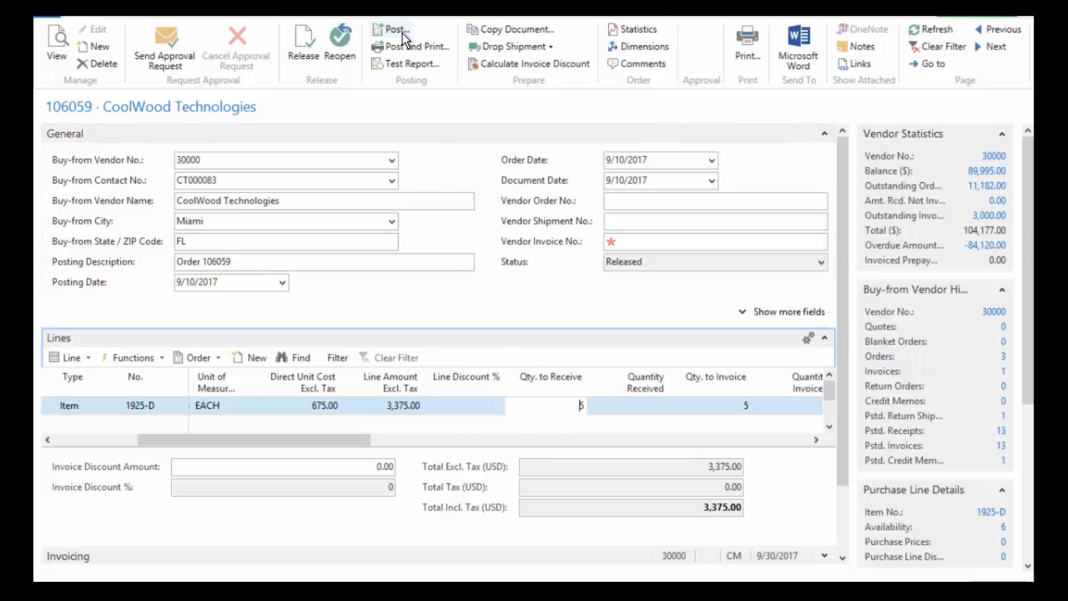
mouse_move(454, 425)
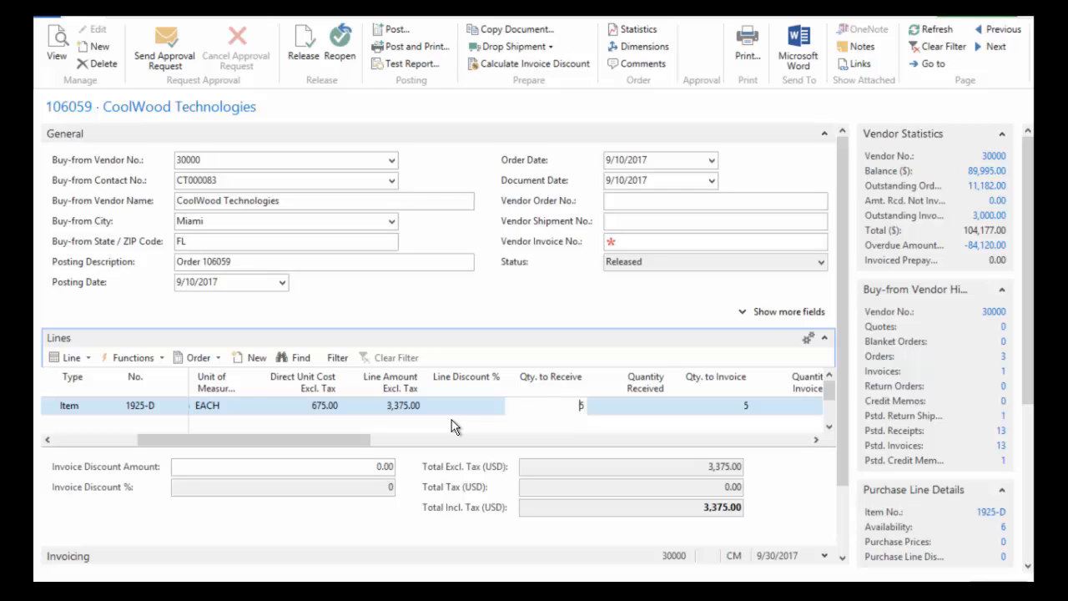
mouse_move(567, 420)
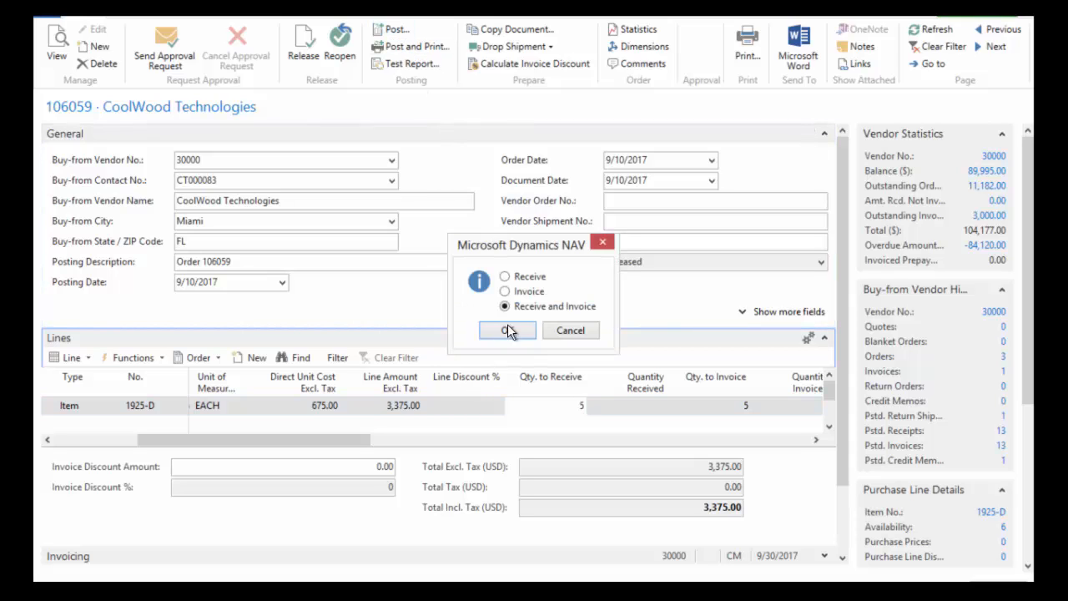
Step: Post order 106059 as received only, removing it from the outstanding orders
click(504, 277)
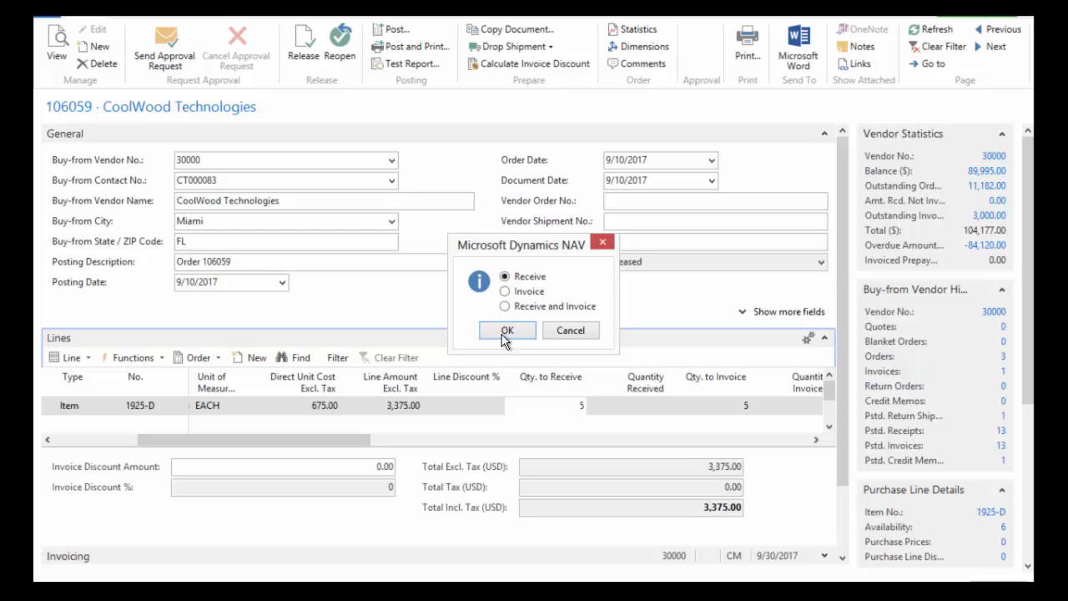
click(508, 330)
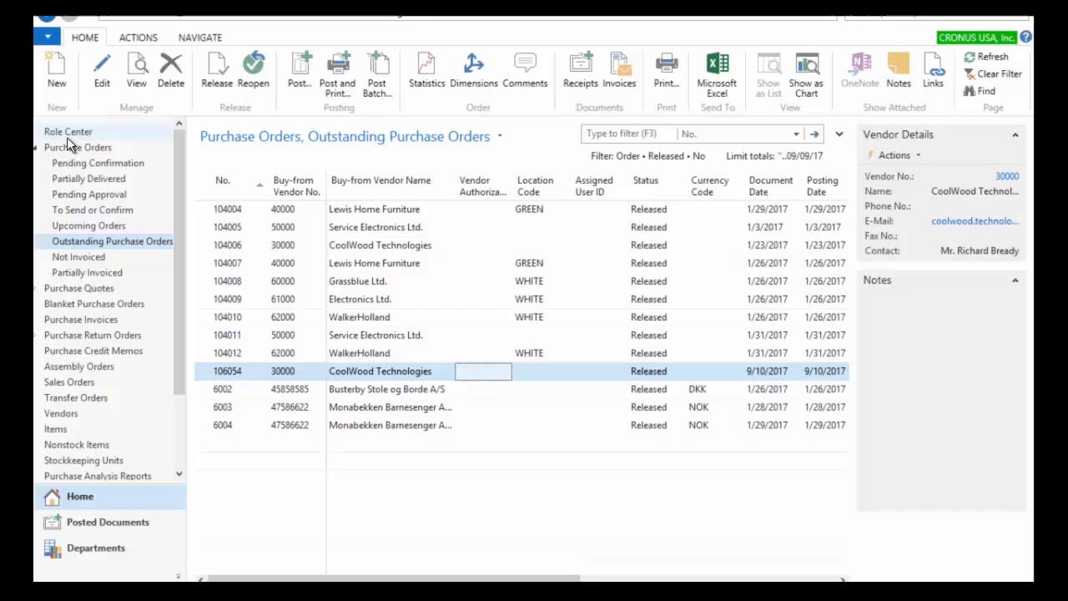
Step: Go to the Not Invoiced purchase orders list from the Role Center home
click(67, 130)
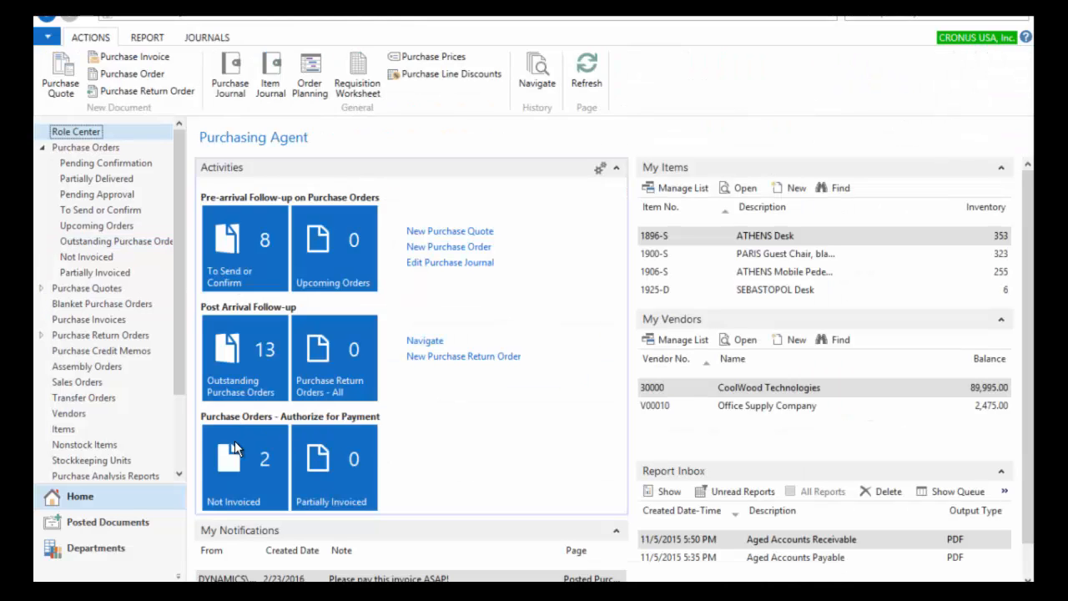
mouse_move(250, 464)
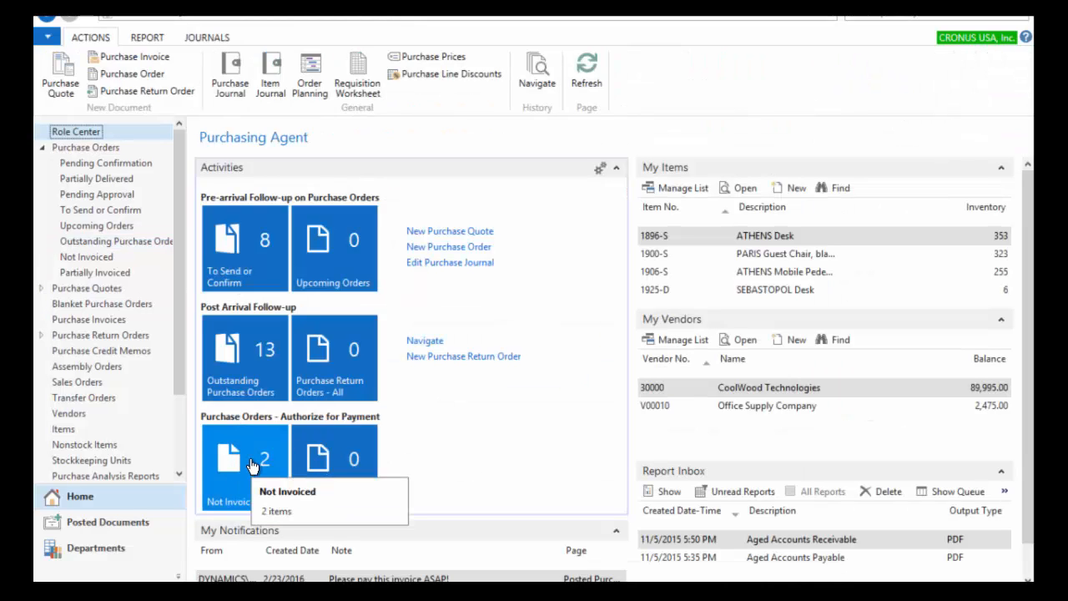
click(243, 468)
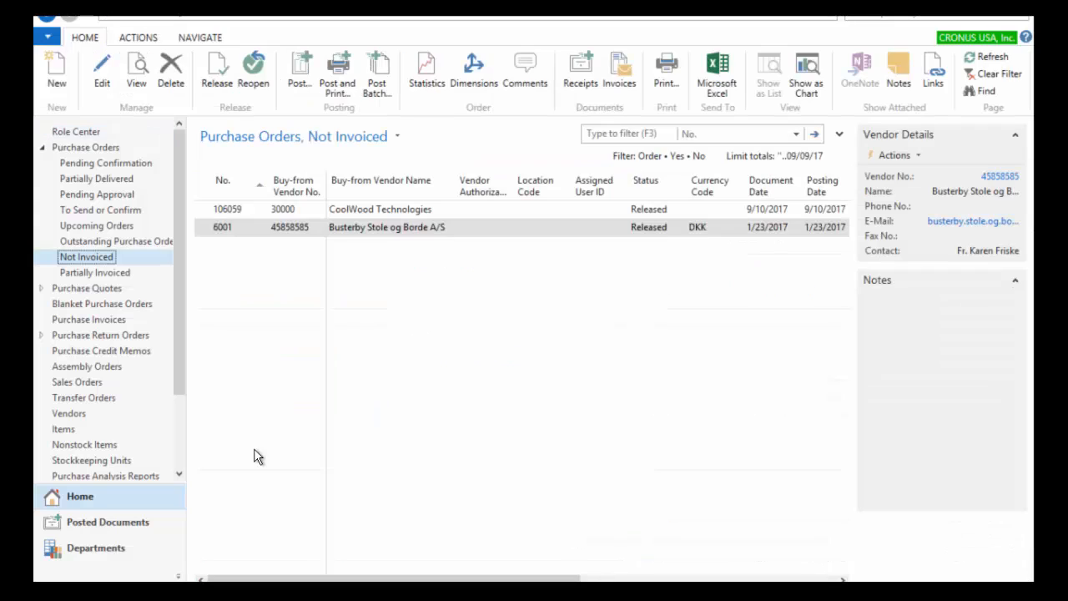
mouse_move(453, 210)
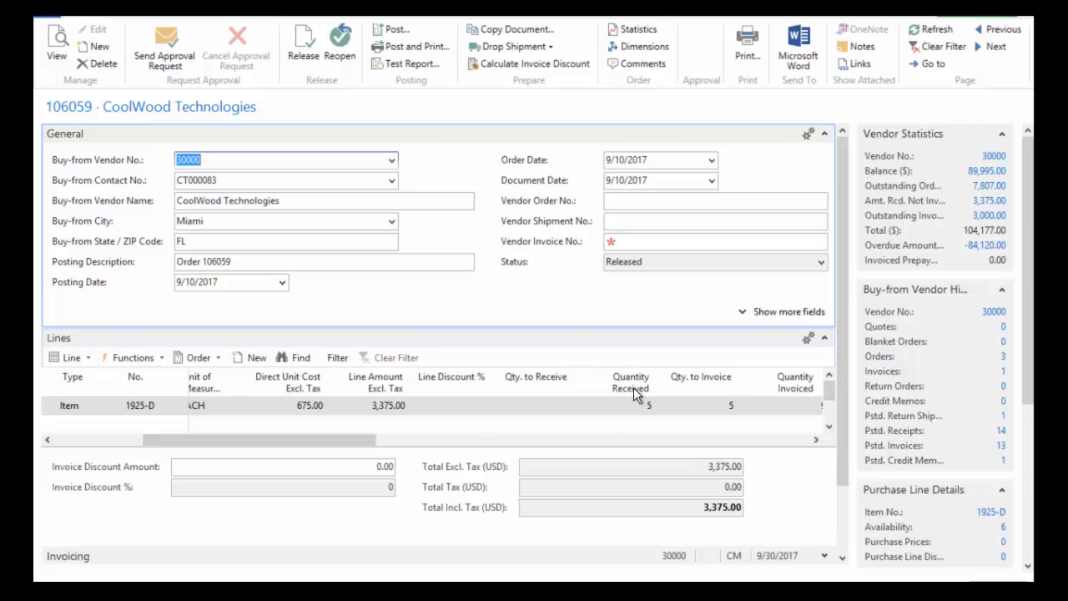
mouse_move(643, 414)
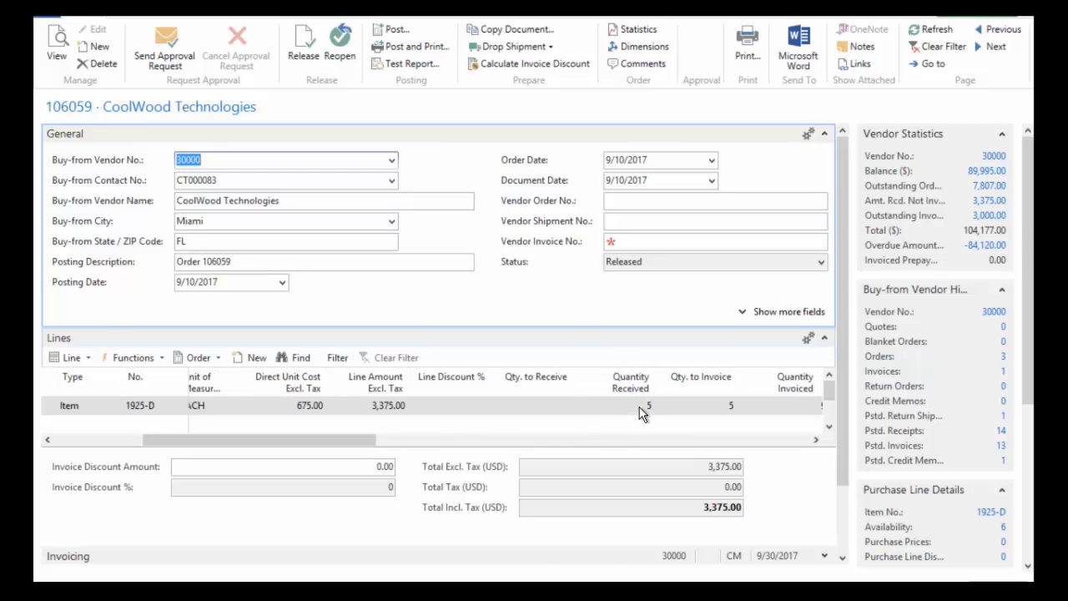
mouse_move(719, 417)
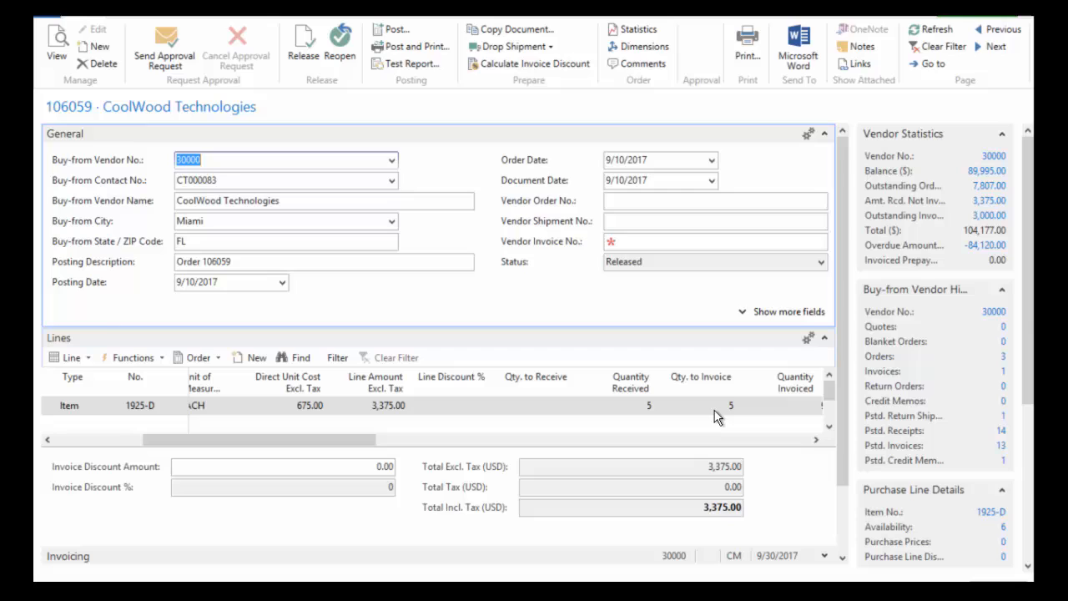
Step: Attempt to post order 106059 as invoice only and dismiss the missing vendor invoice number error
click(731, 405)
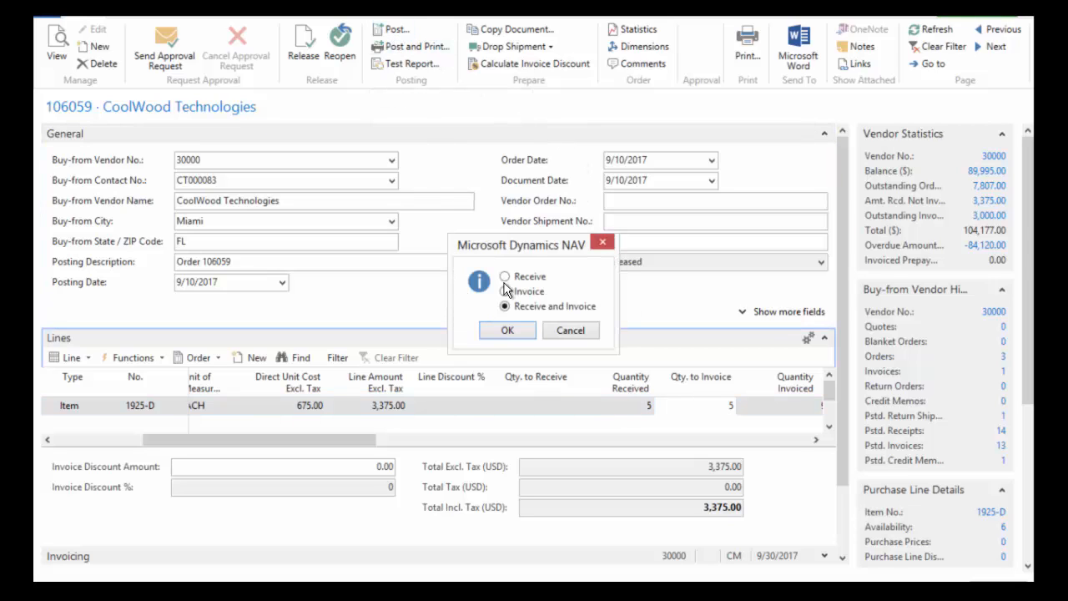
click(504, 290)
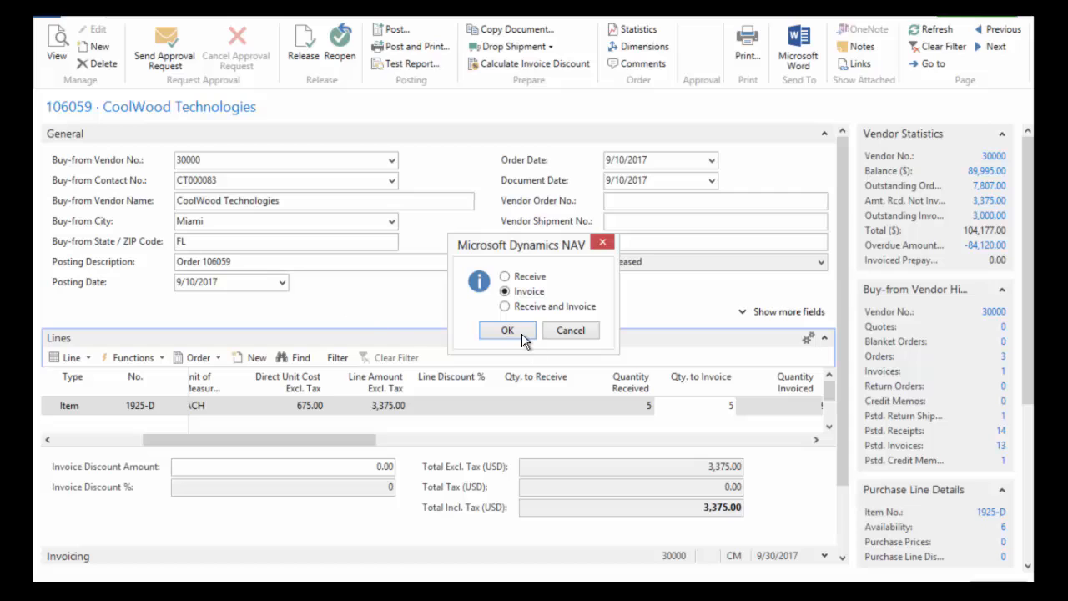
click(508, 330)
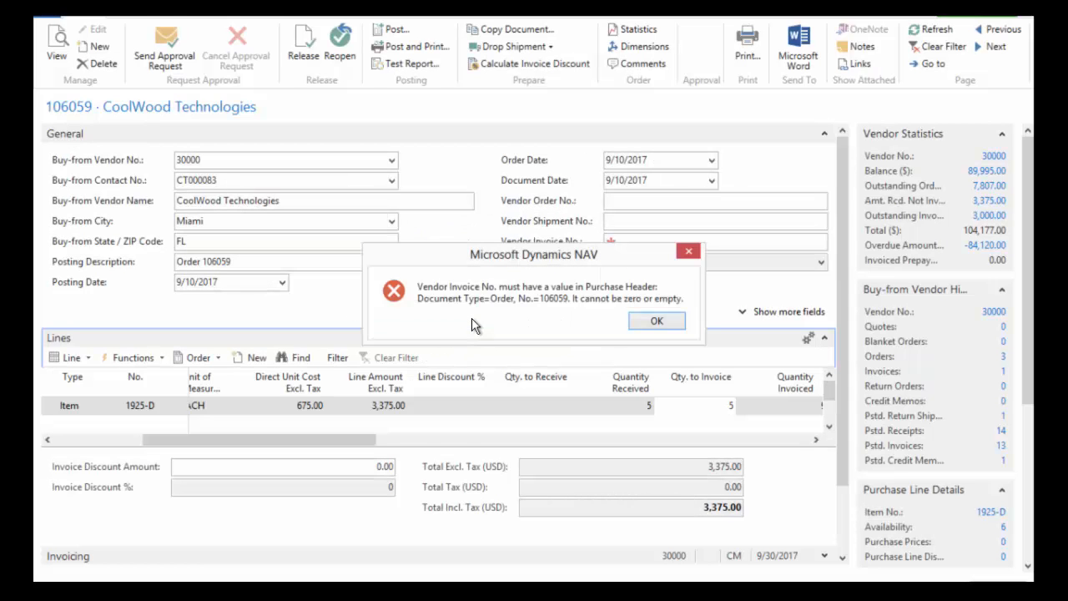
click(656, 321)
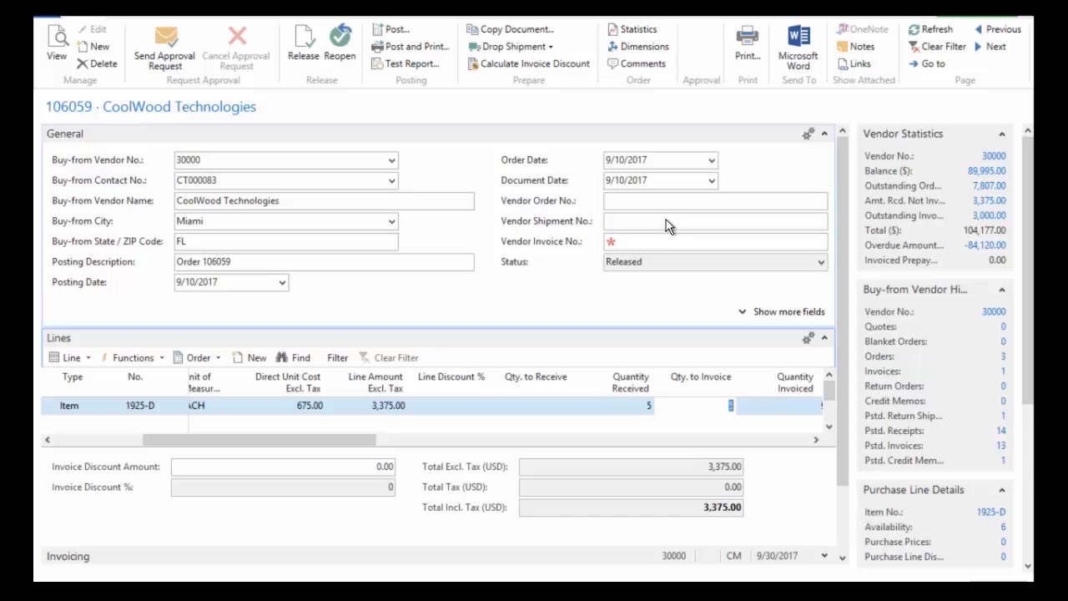
Step: Enter 9402934 as the Vendor Invoice No. on order 106059
text(9402934)
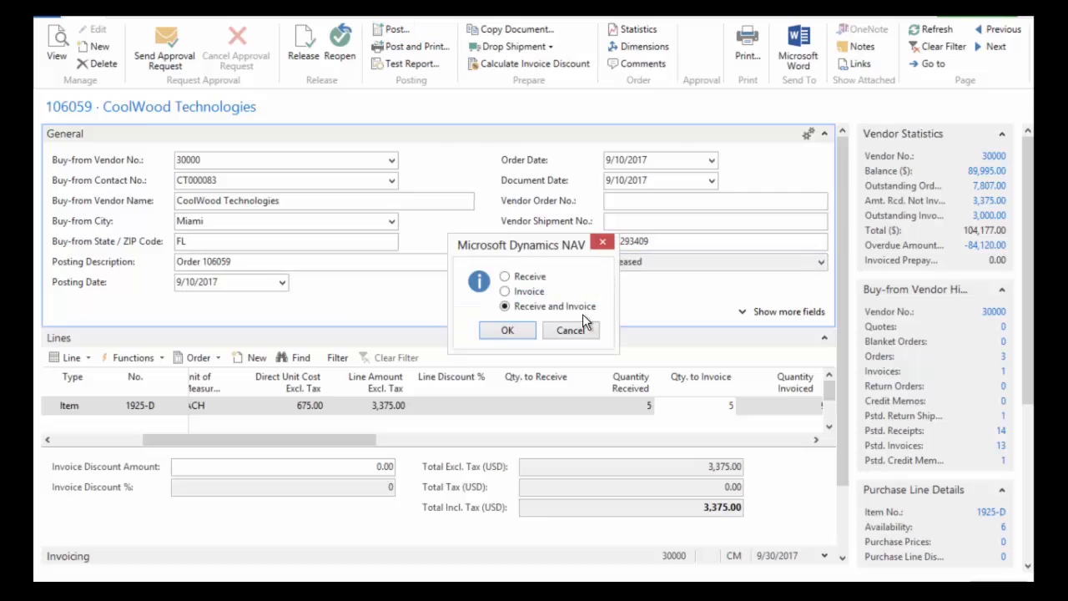
Step: Post order 106059 as invoiced and return to the Purchasing Agent home overview
click(504, 291)
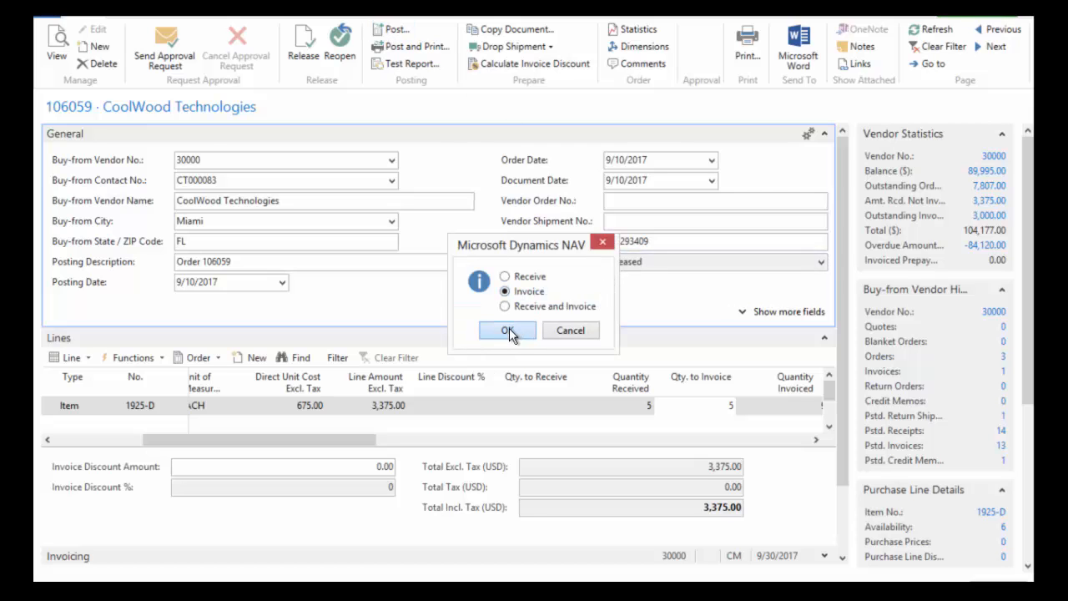
click(507, 330)
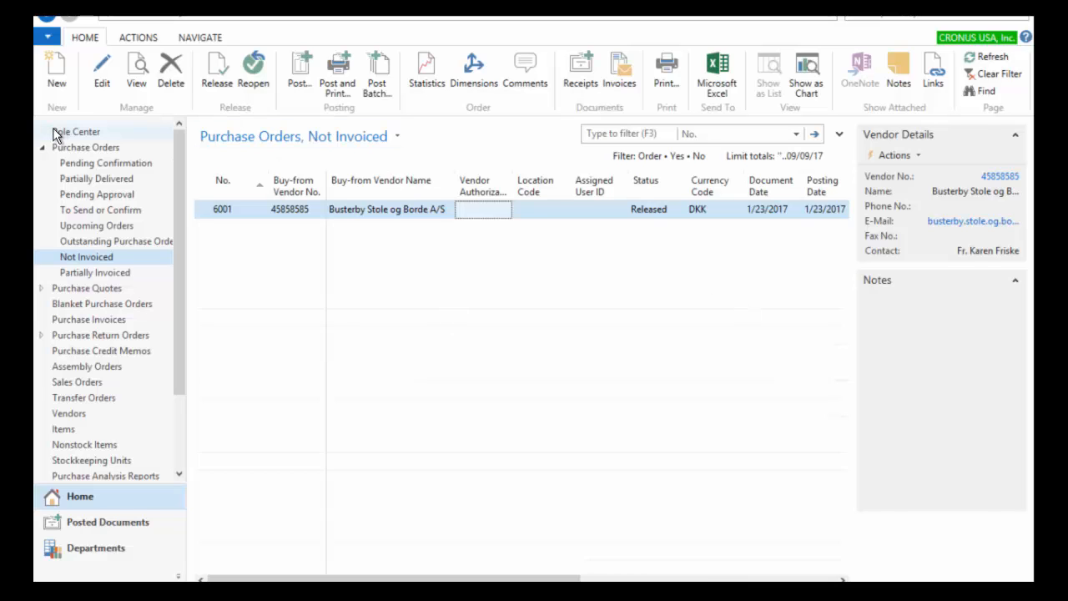
click(77, 130)
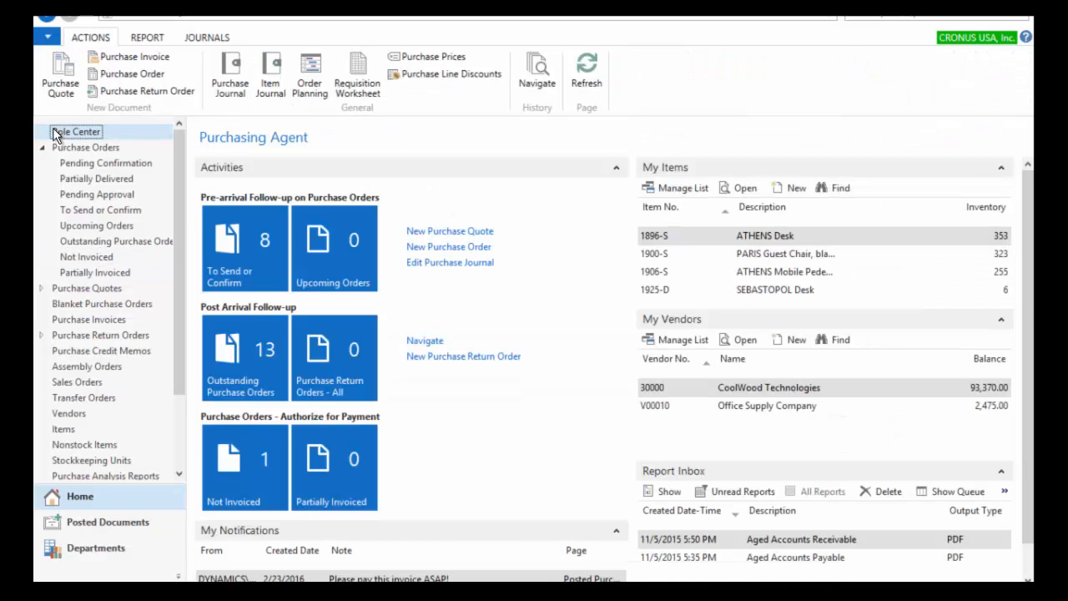